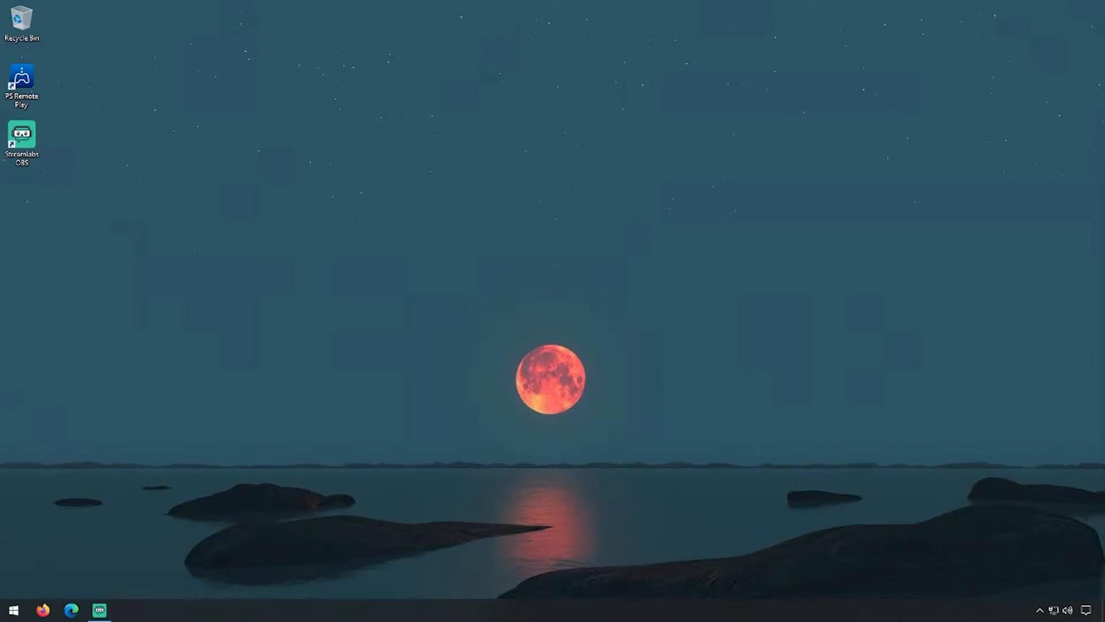
{"action": "mouse_move", "coordinate": [817, 445]}
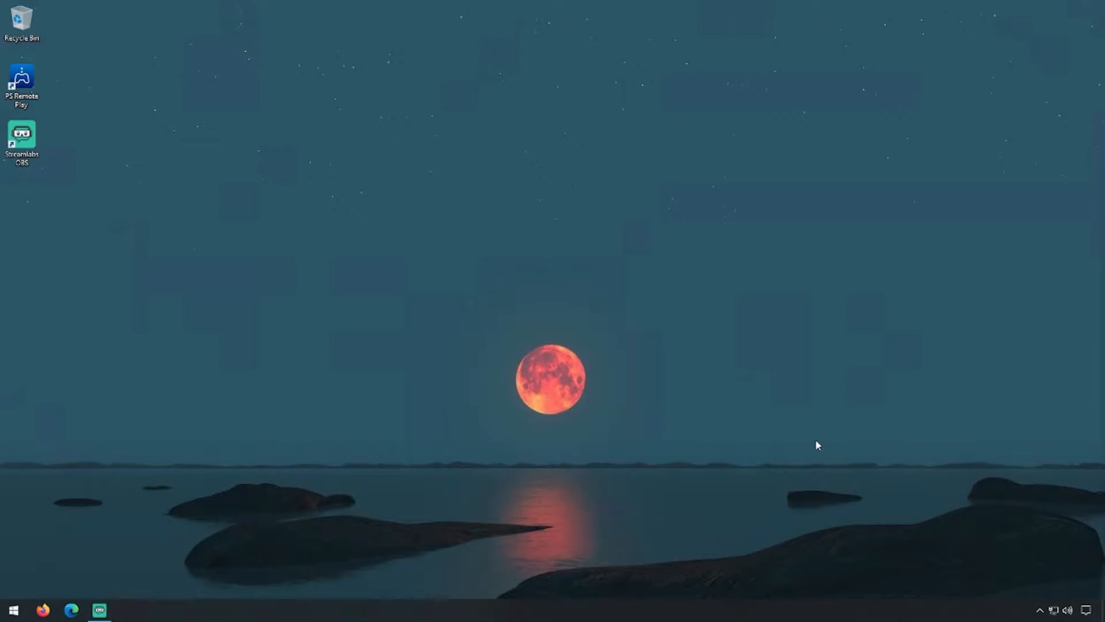
{"action": "mouse_move", "coordinate": [89, 123]}
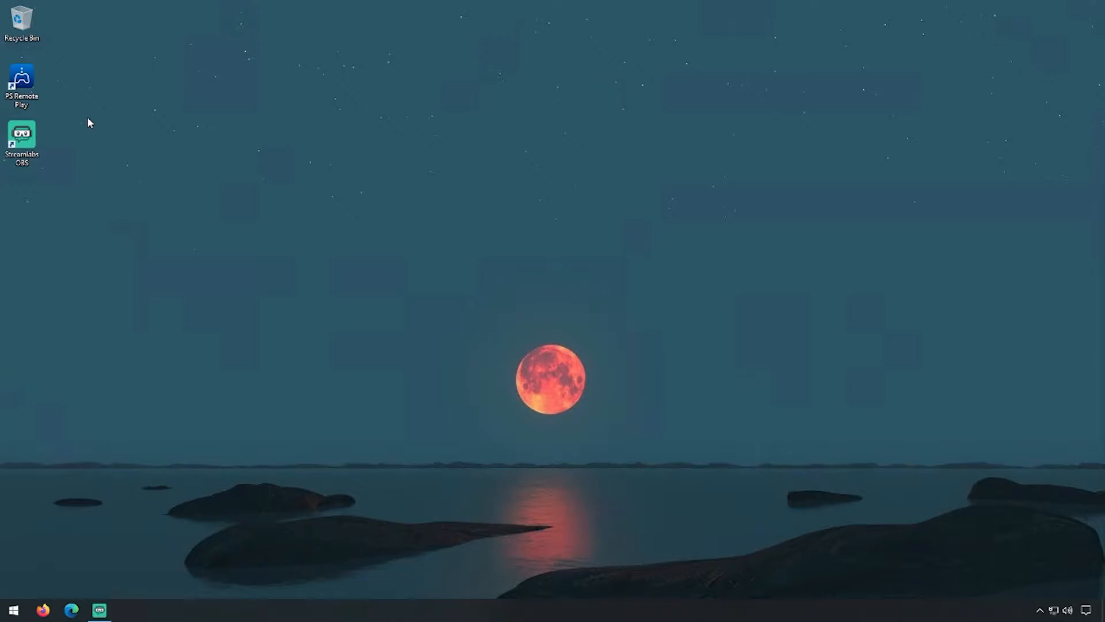
{"action": "mouse_move", "coordinate": [83, 120]}
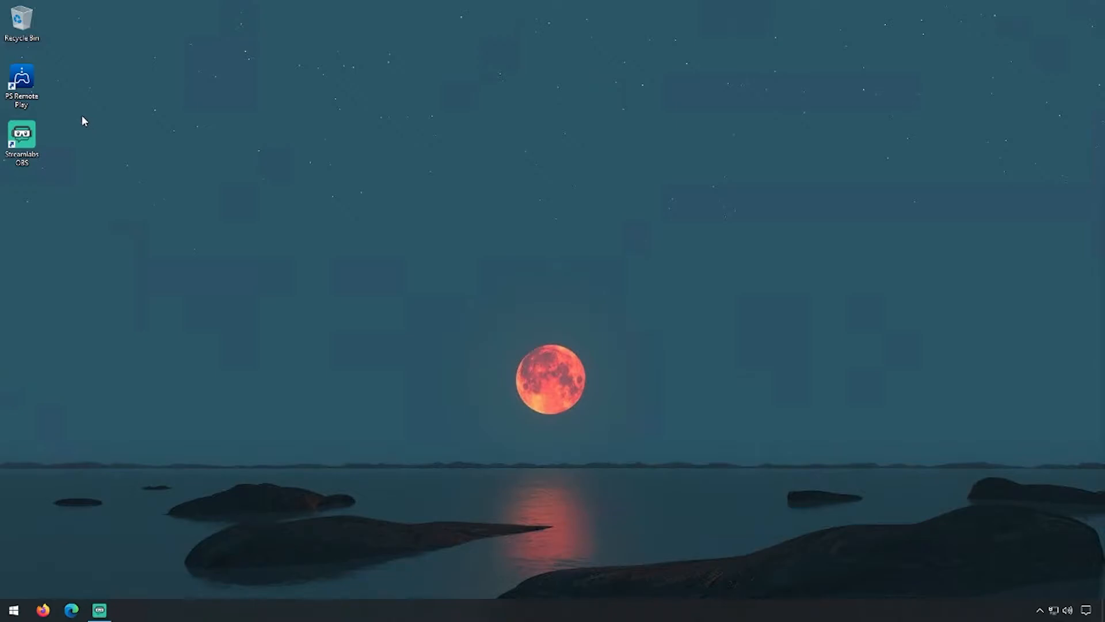
{"action": "mouse_move", "coordinate": [50, 95]}
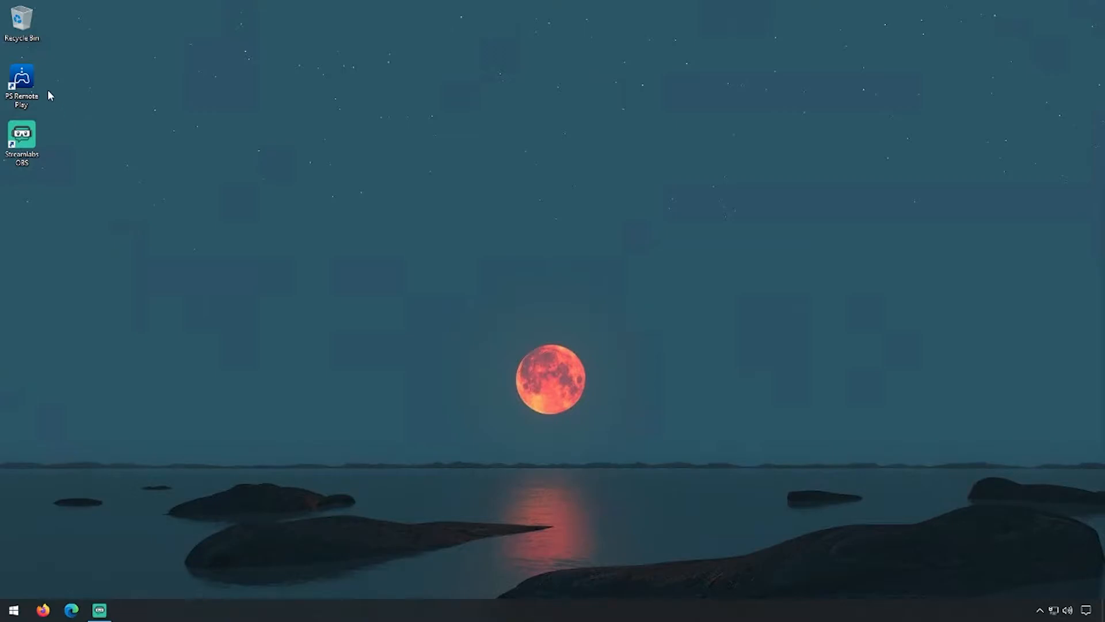
Step: Launch PS Remote Play and sign in to PSN with the Sign-In ID and password
{"action": "left_click", "coordinate": [22, 81]}
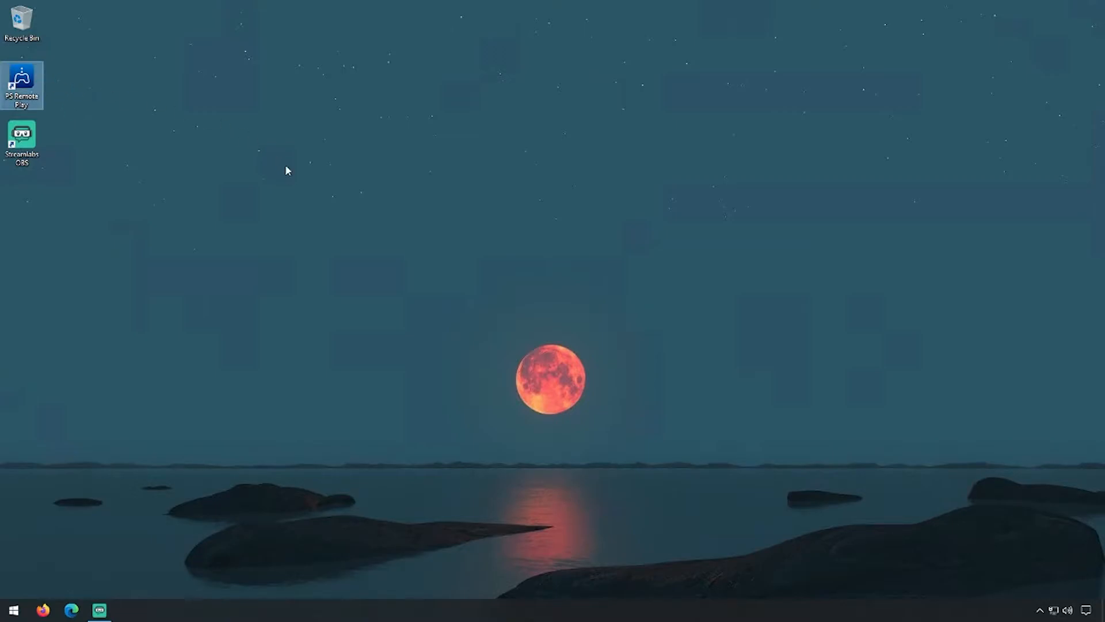
{"action": "double_click", "coordinate": [22, 84]}
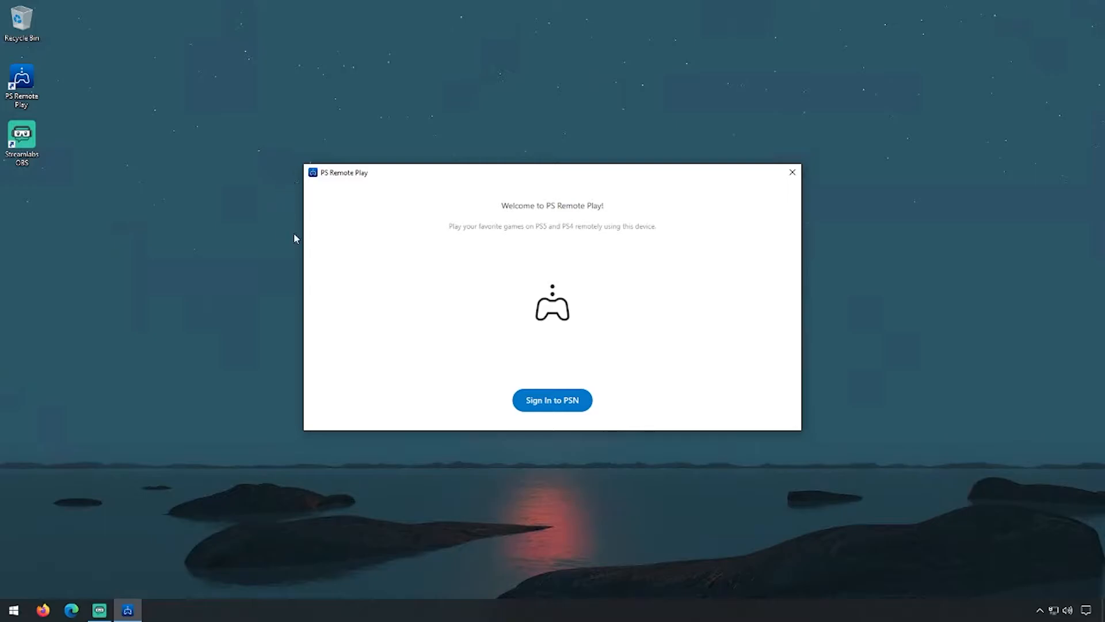
{"action": "mouse_move", "coordinate": [578, 407]}
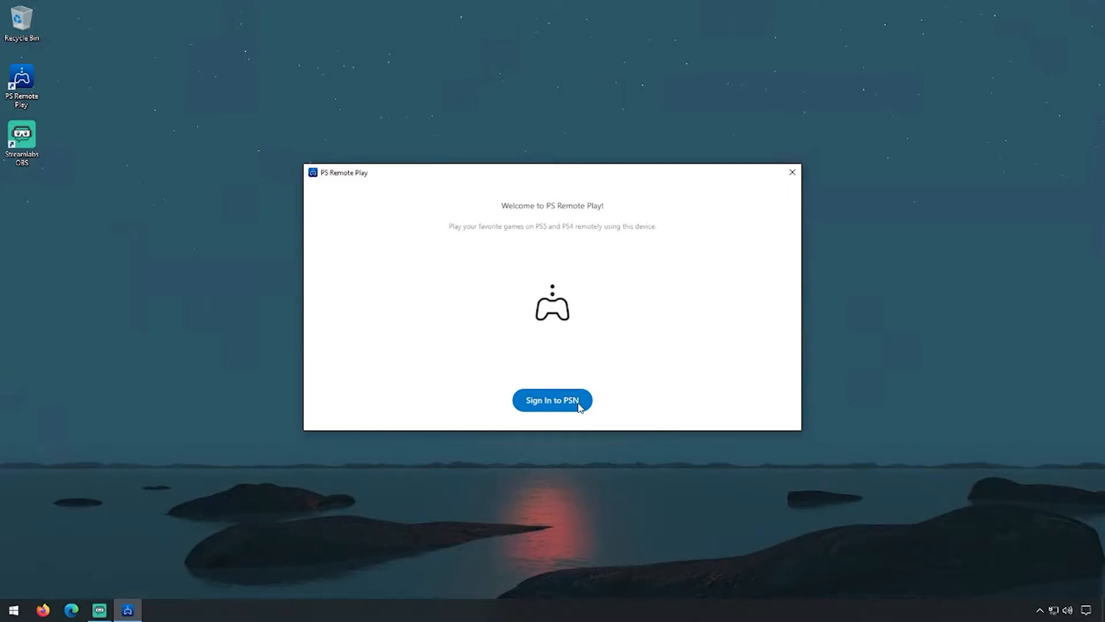
{"action": "left_click", "coordinate": [552, 399]}
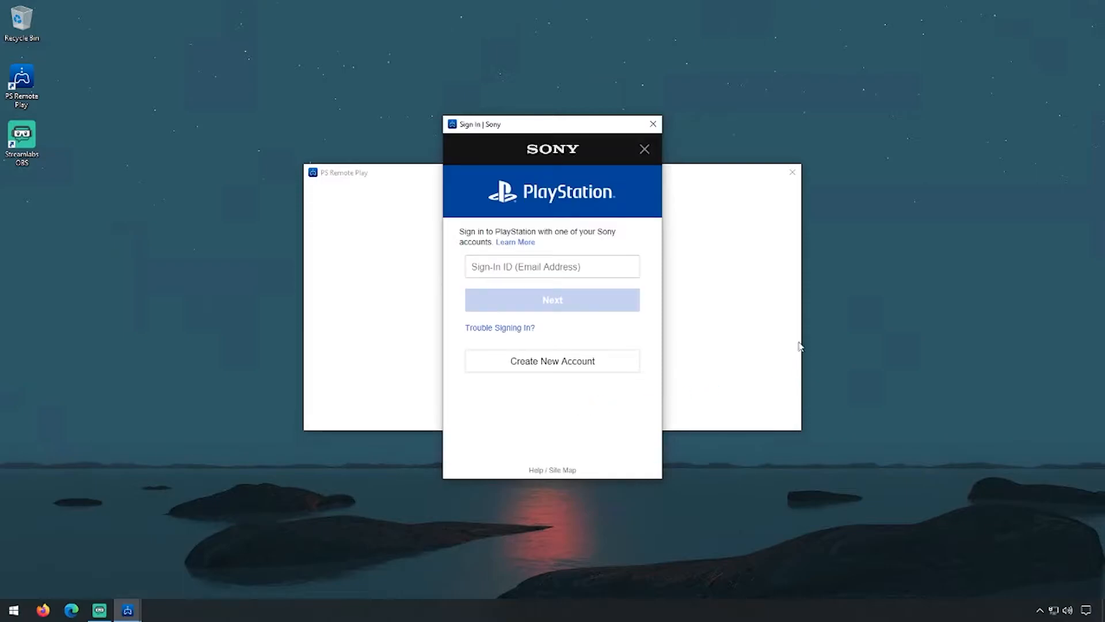
{"action": "mouse_move", "coordinate": [773, 301]}
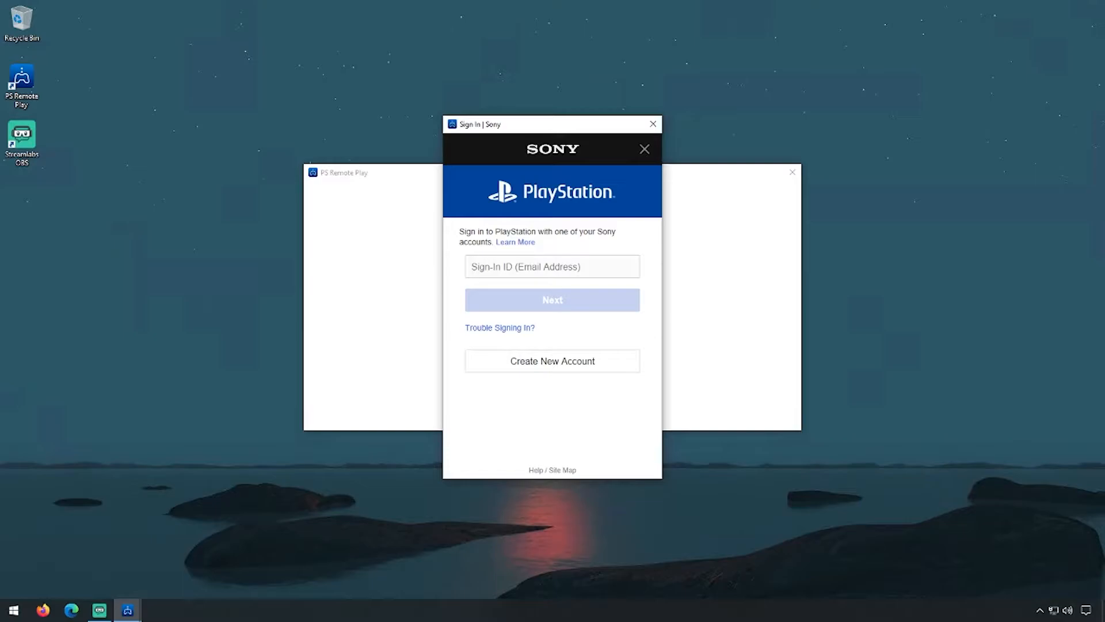
{"action": "type", "text": "on"}
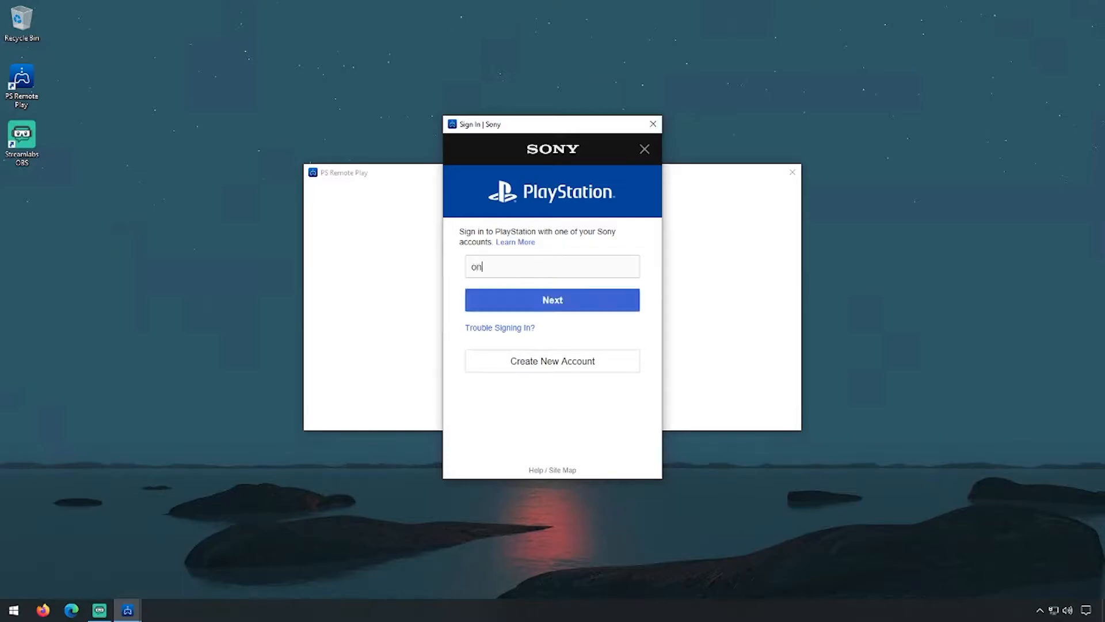
{"action": "type", "text": "mr@"}
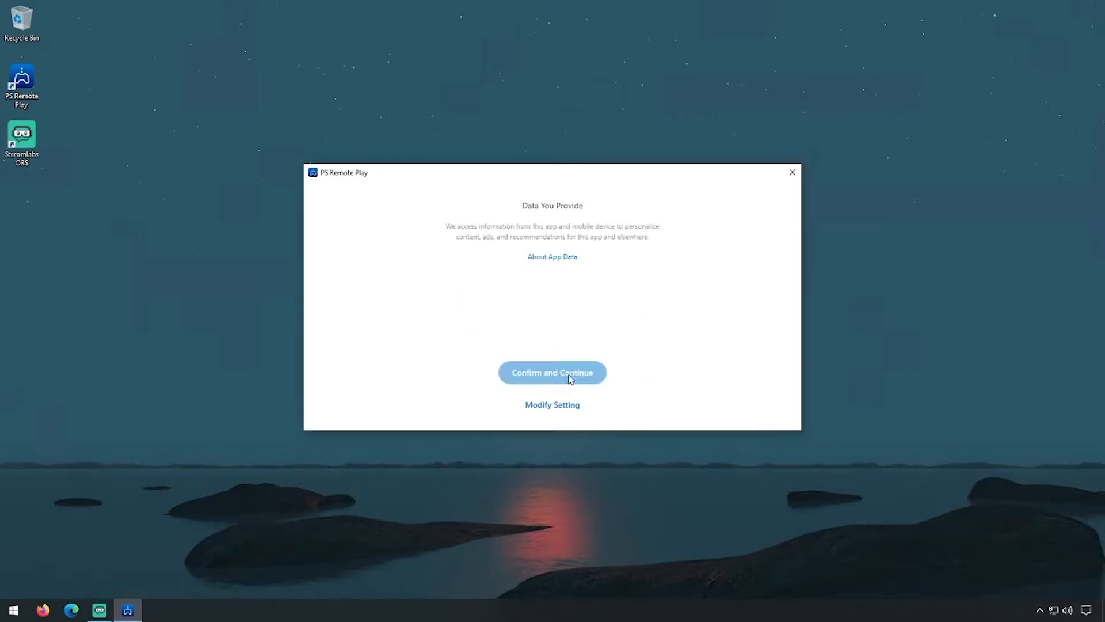
Step: Accept the data notice and choose PS4 as the remote play target
{"action": "left_click", "coordinate": [551, 372]}
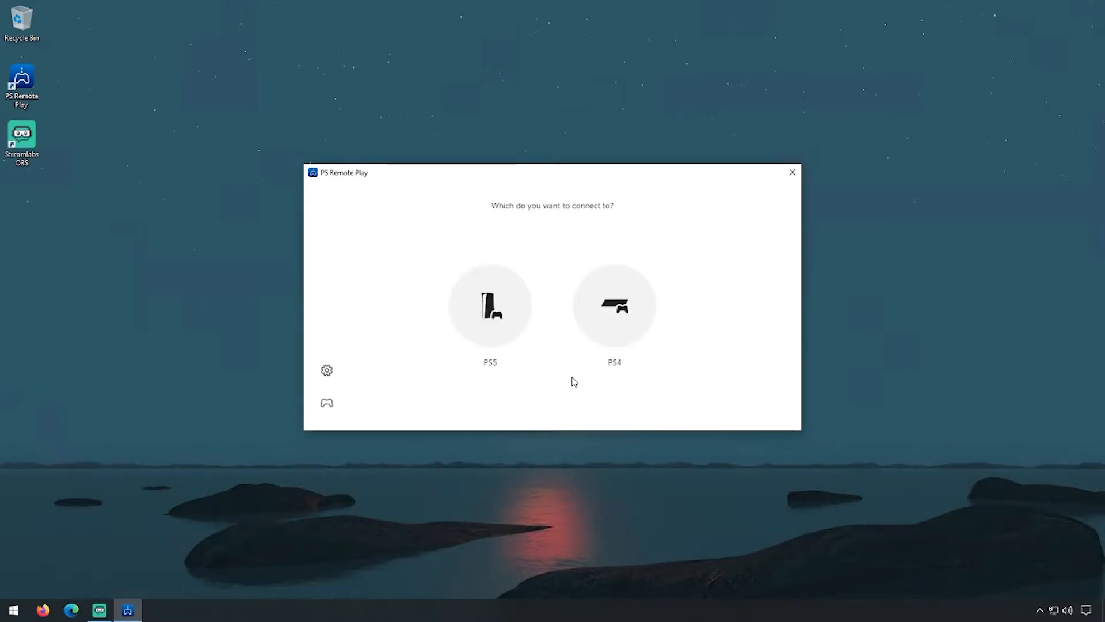
{"action": "mouse_move", "coordinate": [673, 311]}
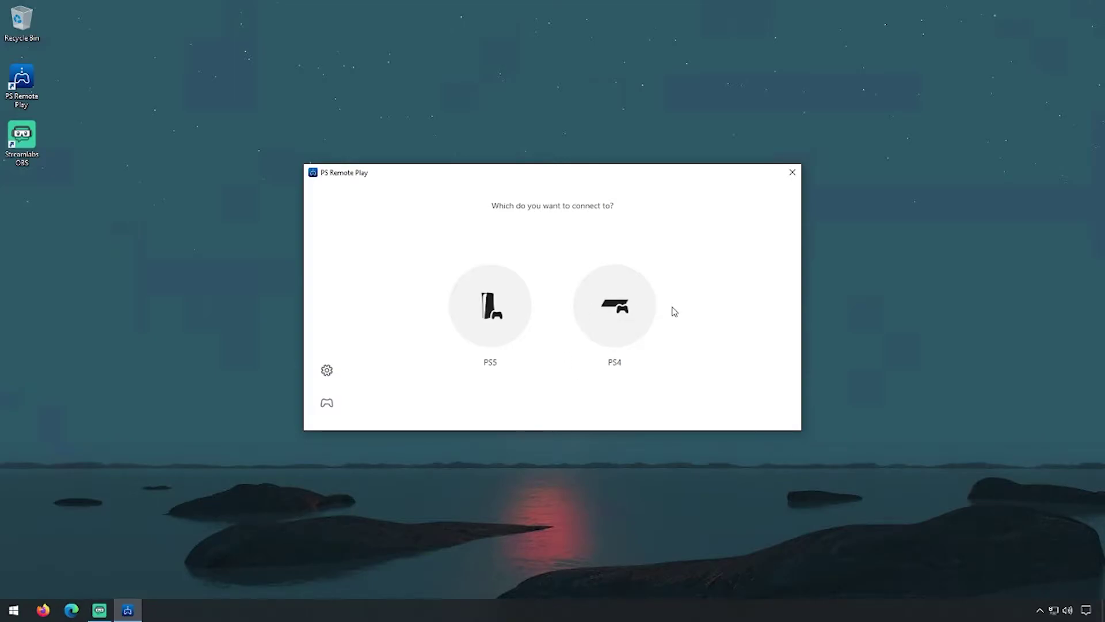
{"action": "mouse_move", "coordinate": [621, 313]}
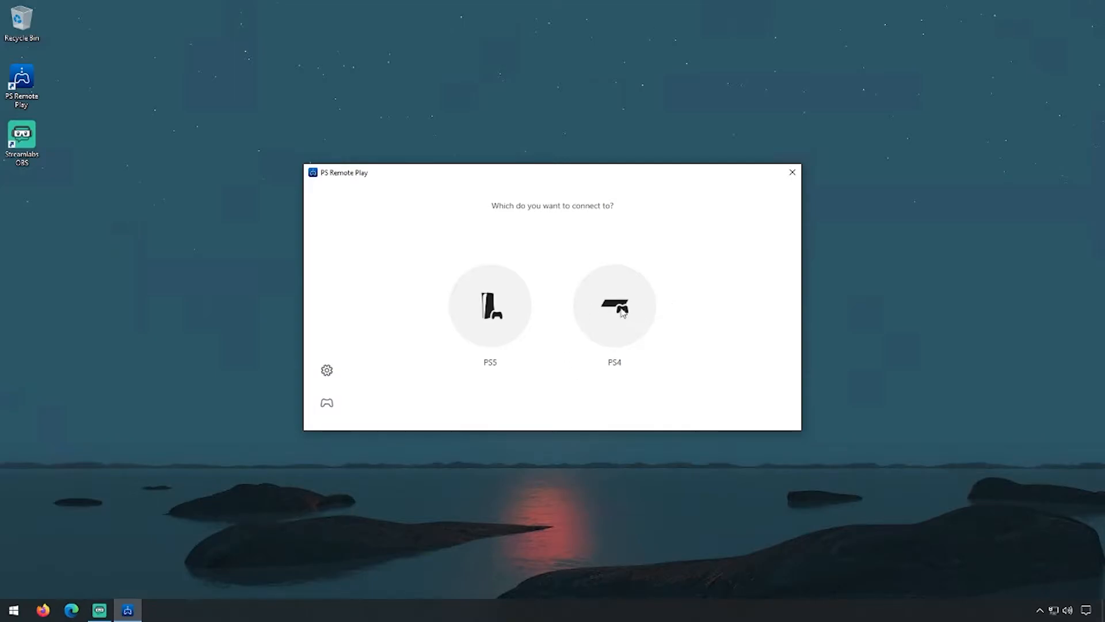
{"action": "left_click", "coordinate": [614, 305]}
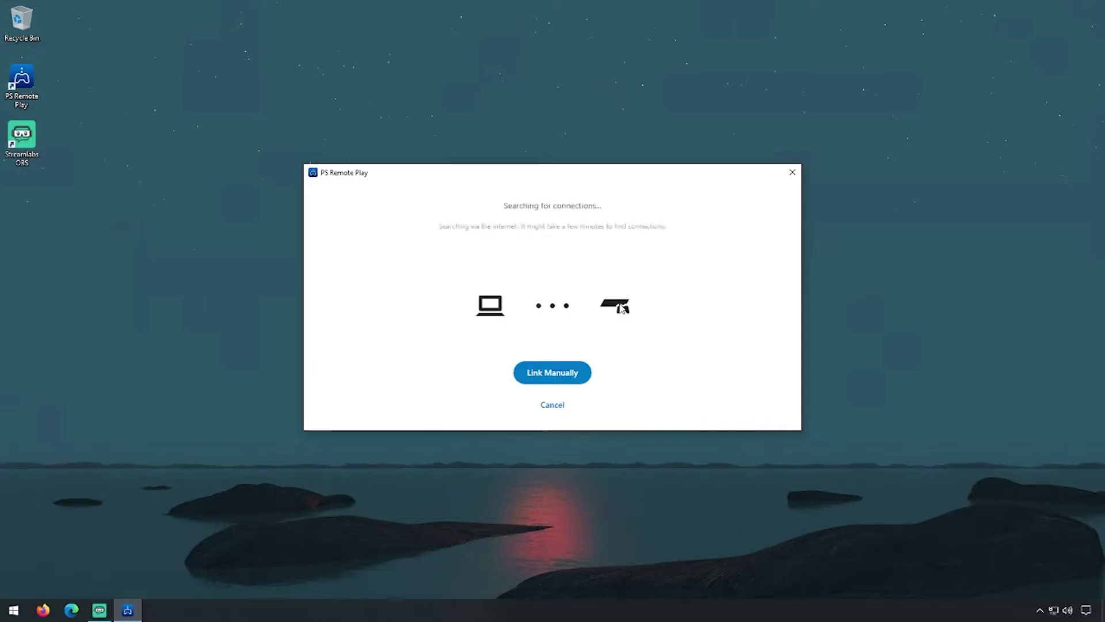
{"action": "mouse_move", "coordinate": [749, 318]}
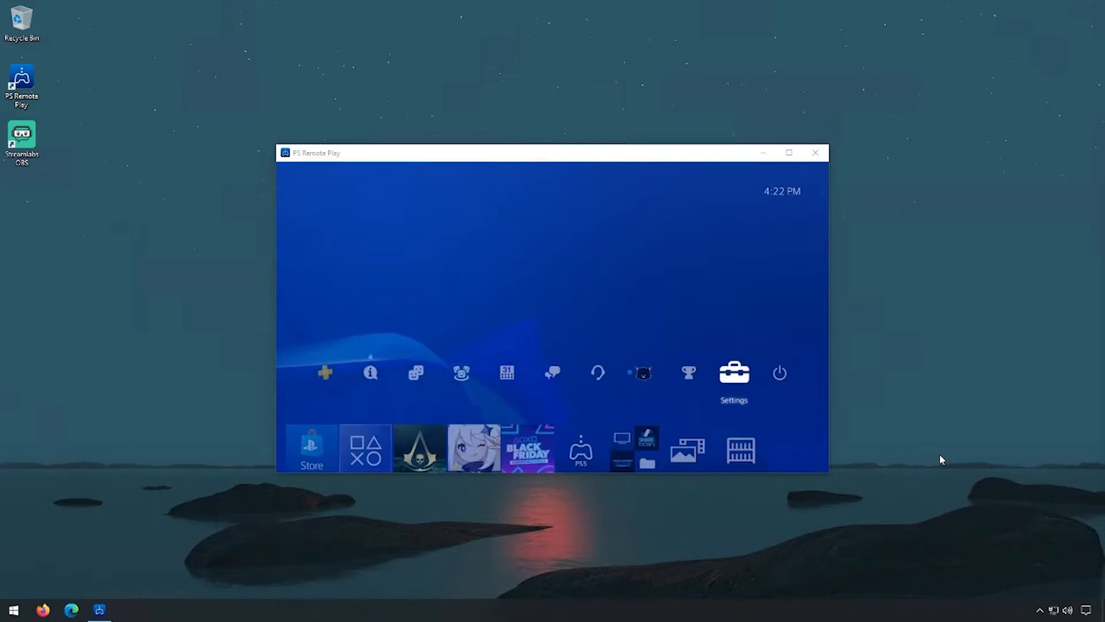
{"action": "mouse_move", "coordinate": [196, 271]}
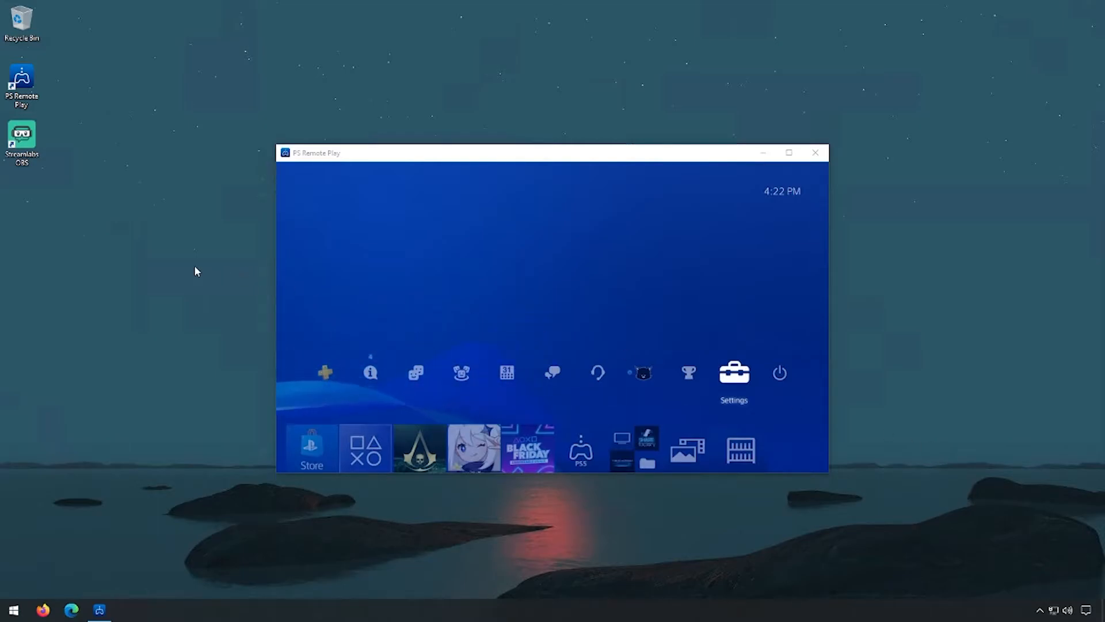
{"action": "mouse_move", "coordinate": [42, 167]}
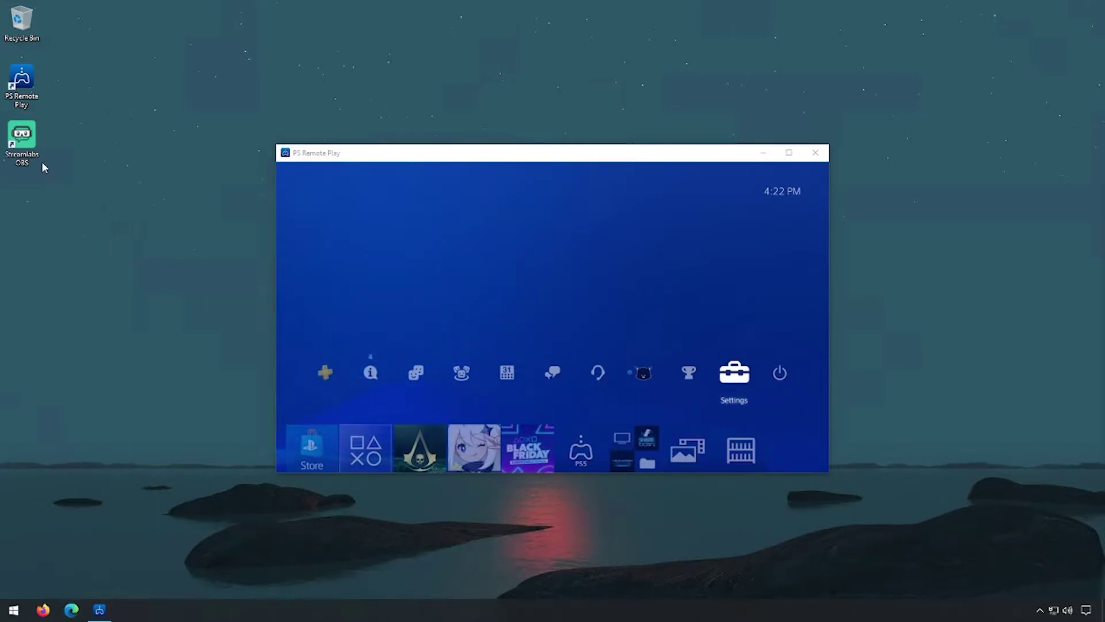
{"action": "mouse_move", "coordinate": [22, 143]}
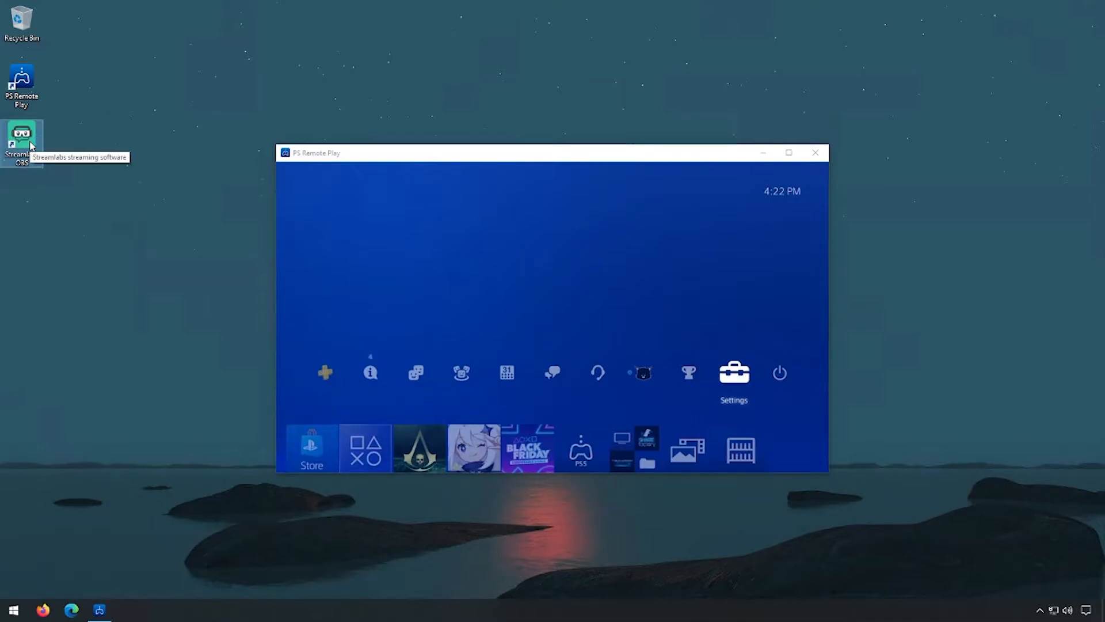
{"action": "double_click", "coordinate": [22, 137]}
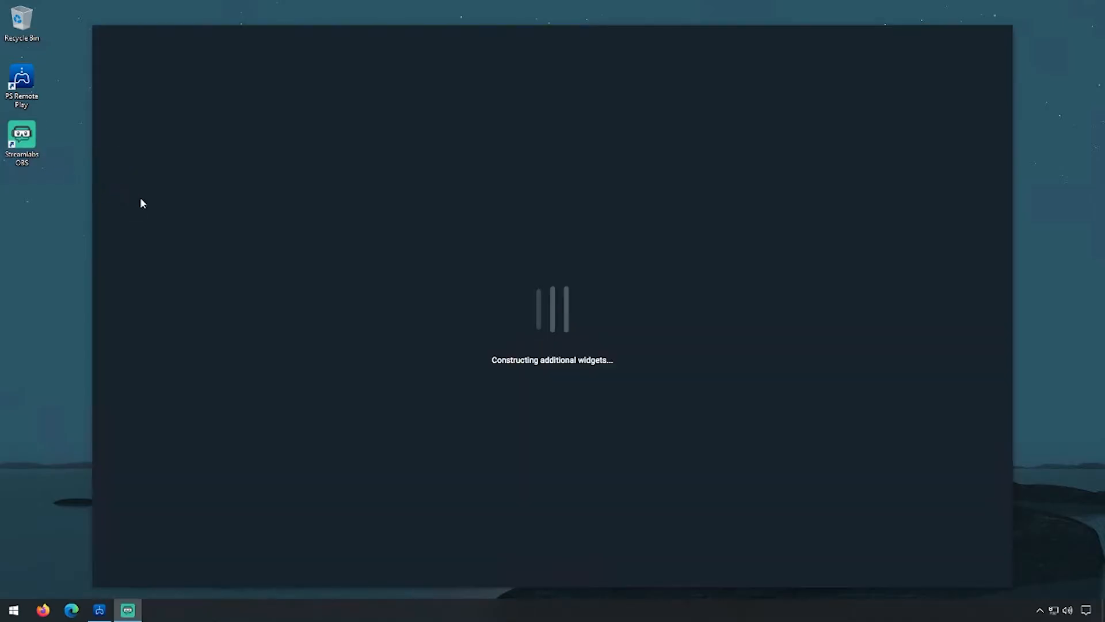
{"action": "mouse_move", "coordinate": [169, 222]}
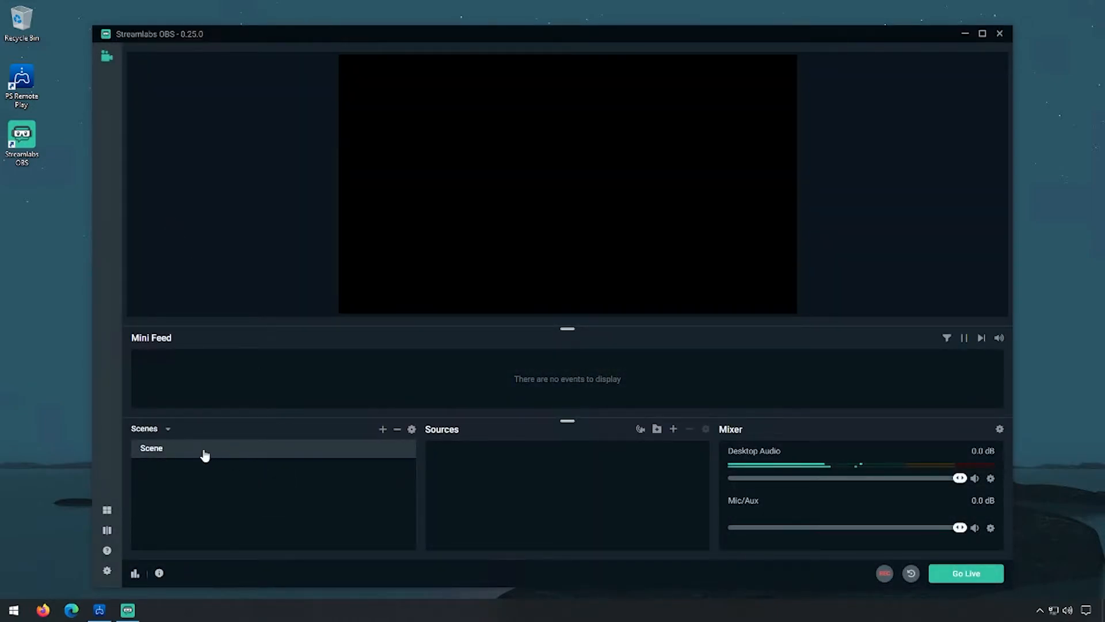
{"action": "mouse_move", "coordinate": [536, 453]}
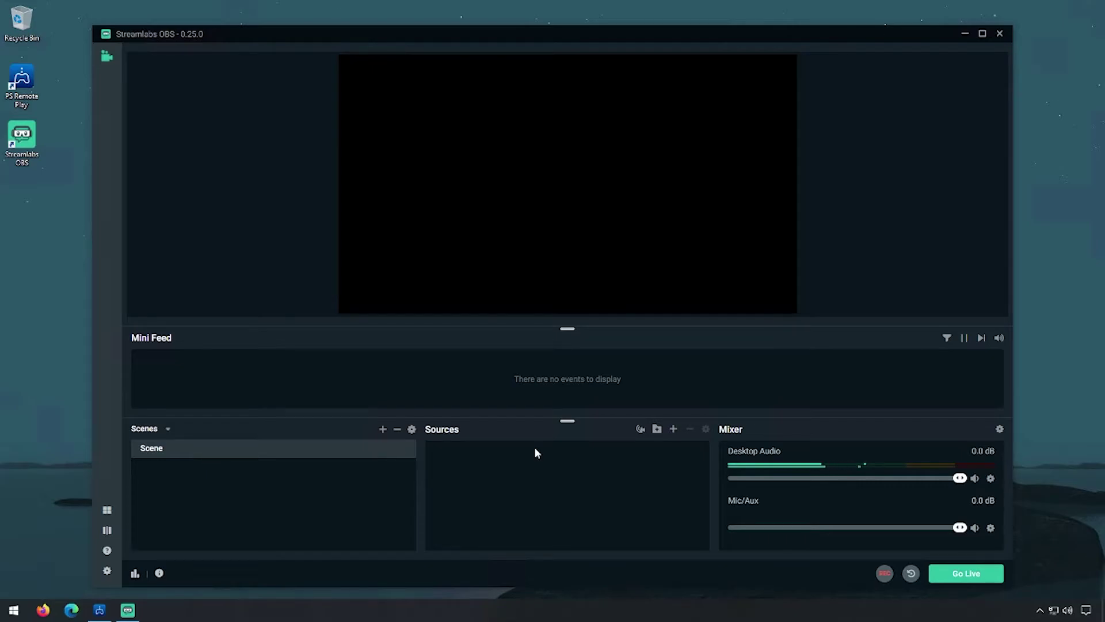
{"action": "mouse_move", "coordinate": [559, 468]}
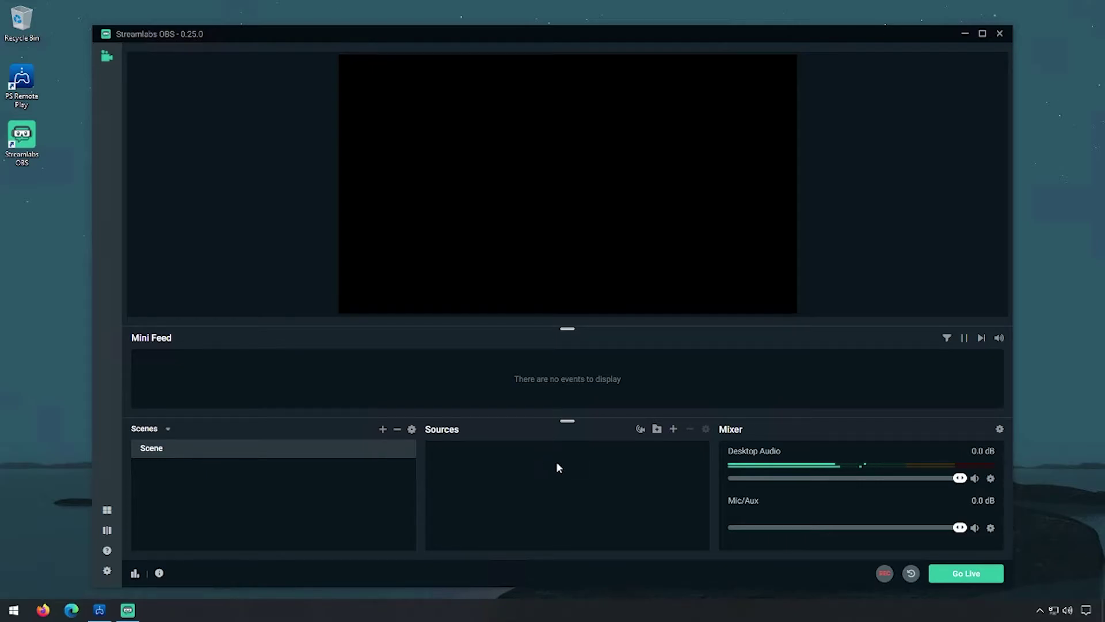
{"action": "mouse_move", "coordinate": [673, 428]}
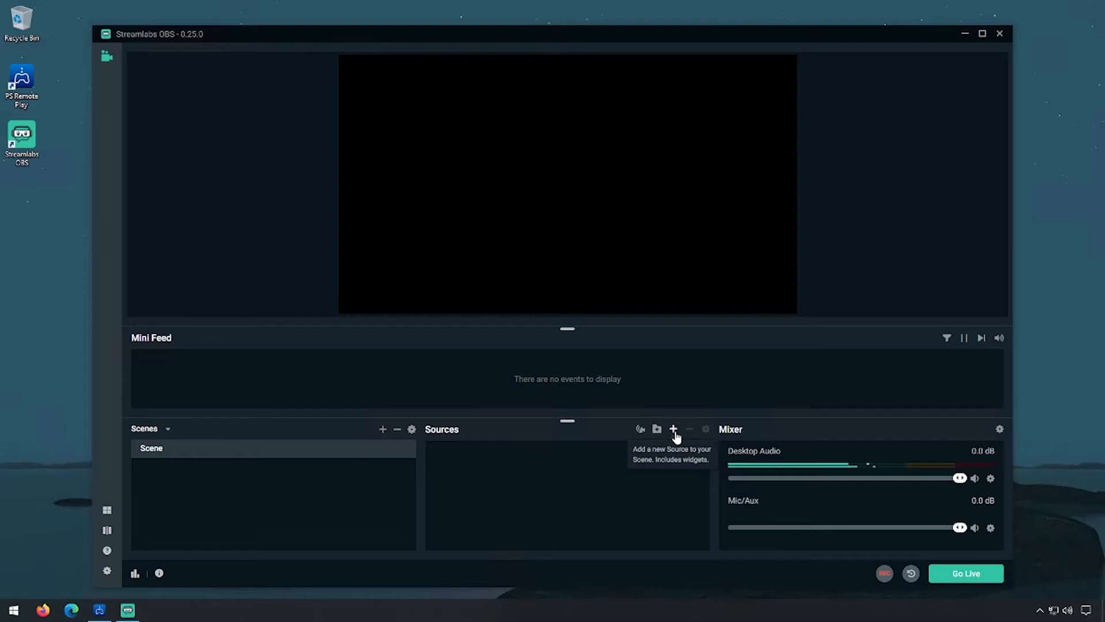
Step: Add a Window Capture source set to [RemotePlay.exe]: PS Remote Play
{"action": "left_click", "coordinate": [673, 428]}
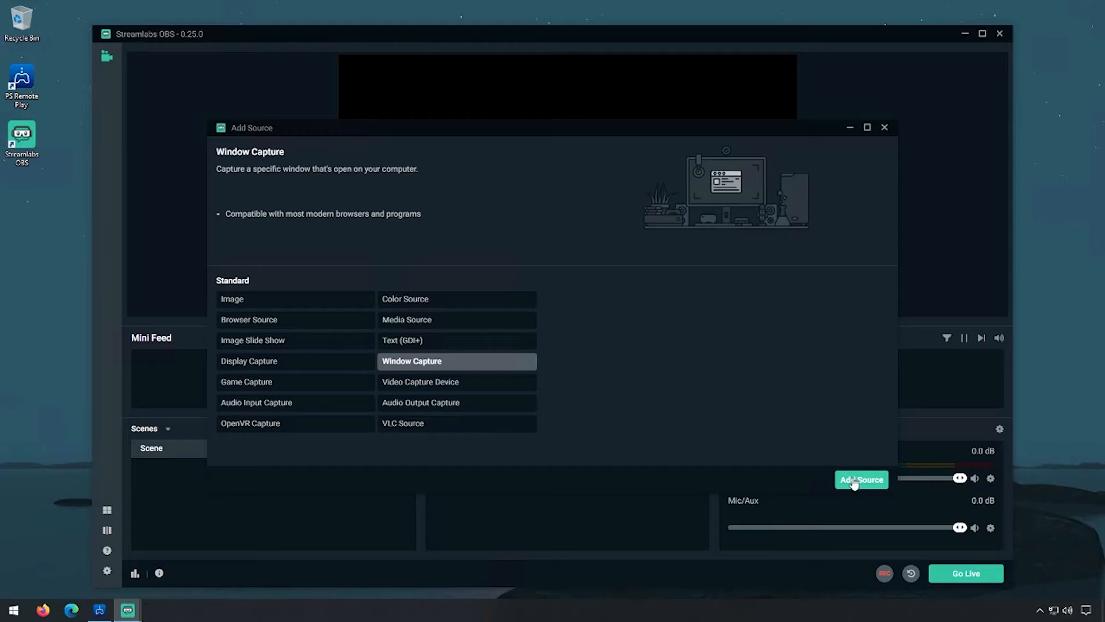
{"action": "mouse_move", "coordinate": [857, 484]}
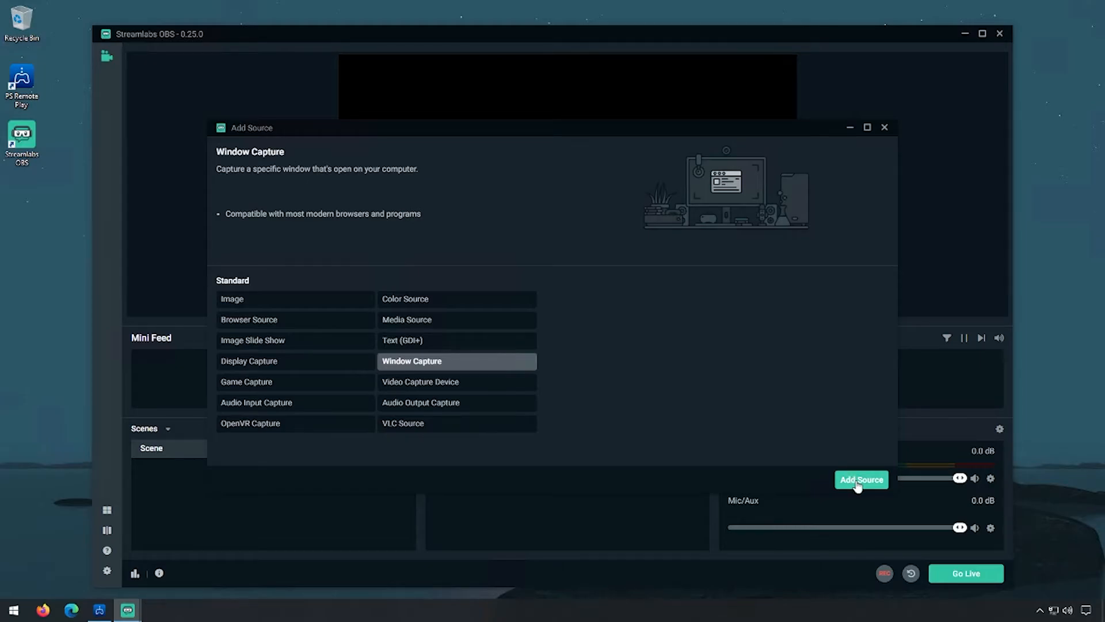
{"action": "left_click", "coordinate": [860, 480]}
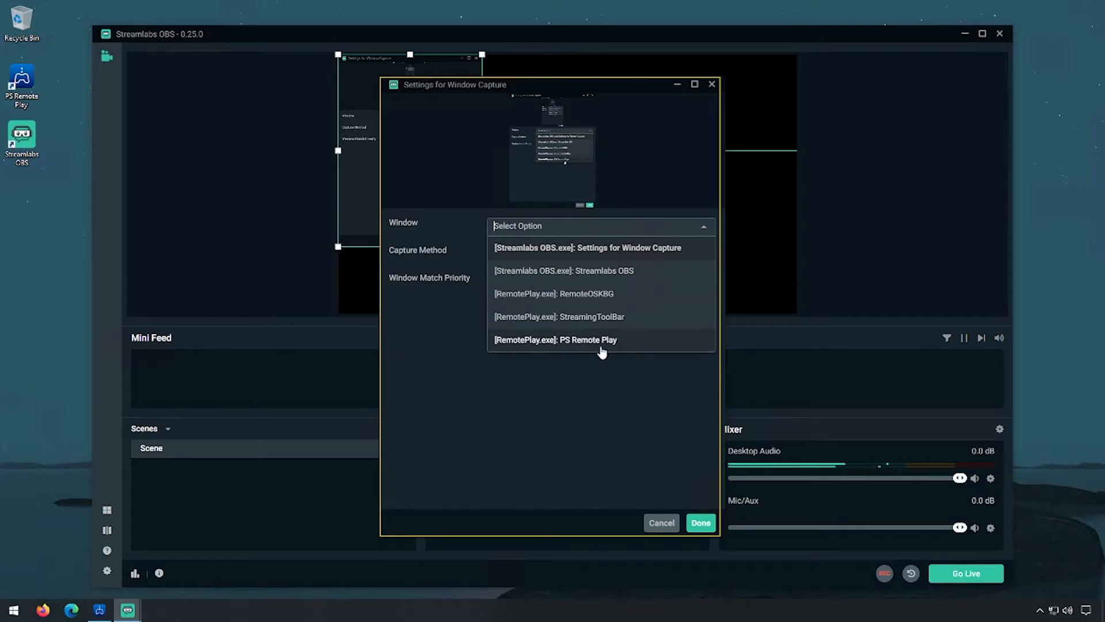
{"action": "left_click", "coordinate": [555, 339]}
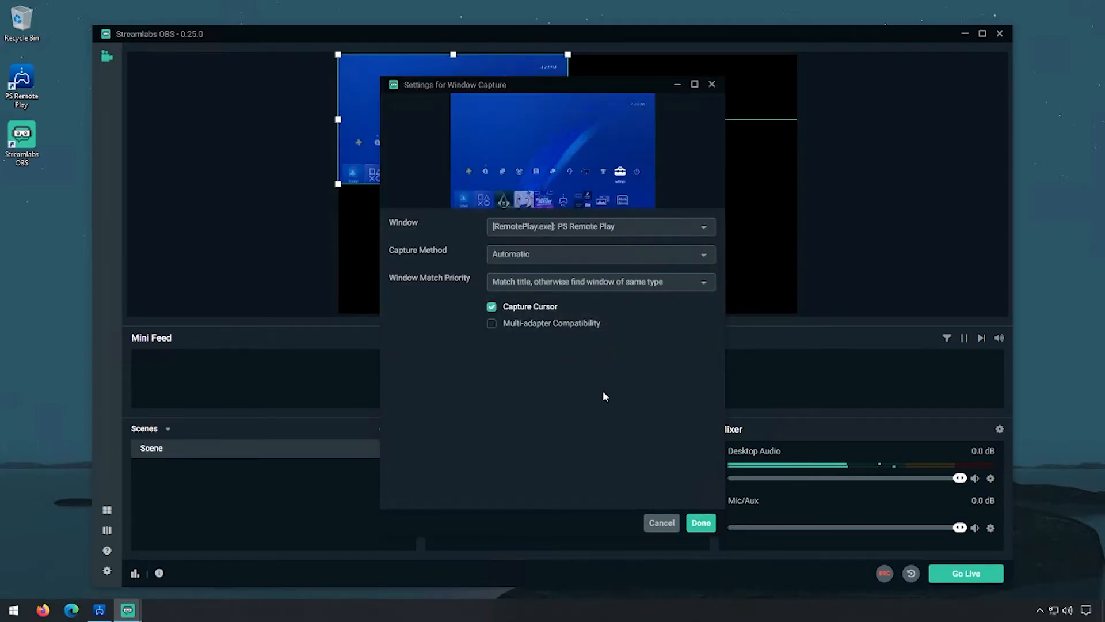
{"action": "mouse_move", "coordinate": [701, 521]}
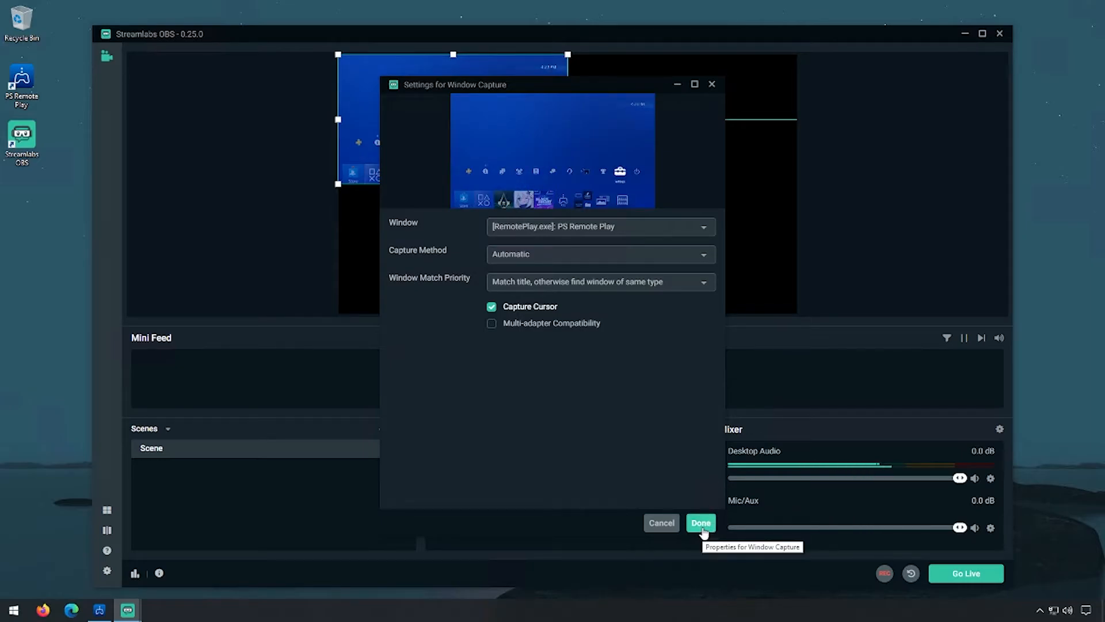
{"action": "left_click", "coordinate": [700, 522]}
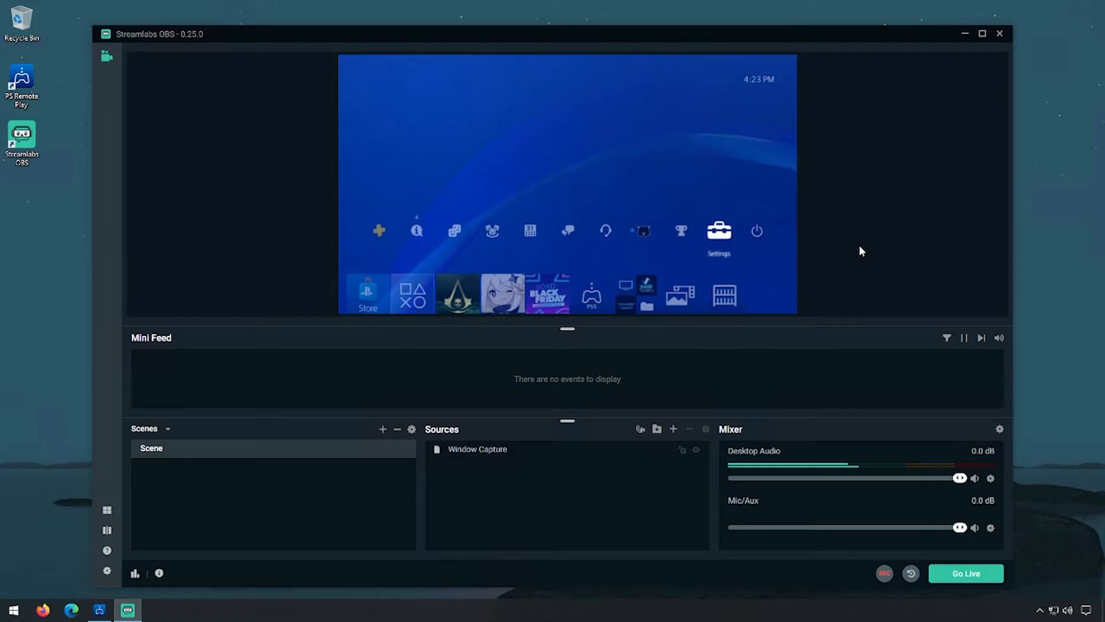
{"action": "mouse_move", "coordinate": [857, 251]}
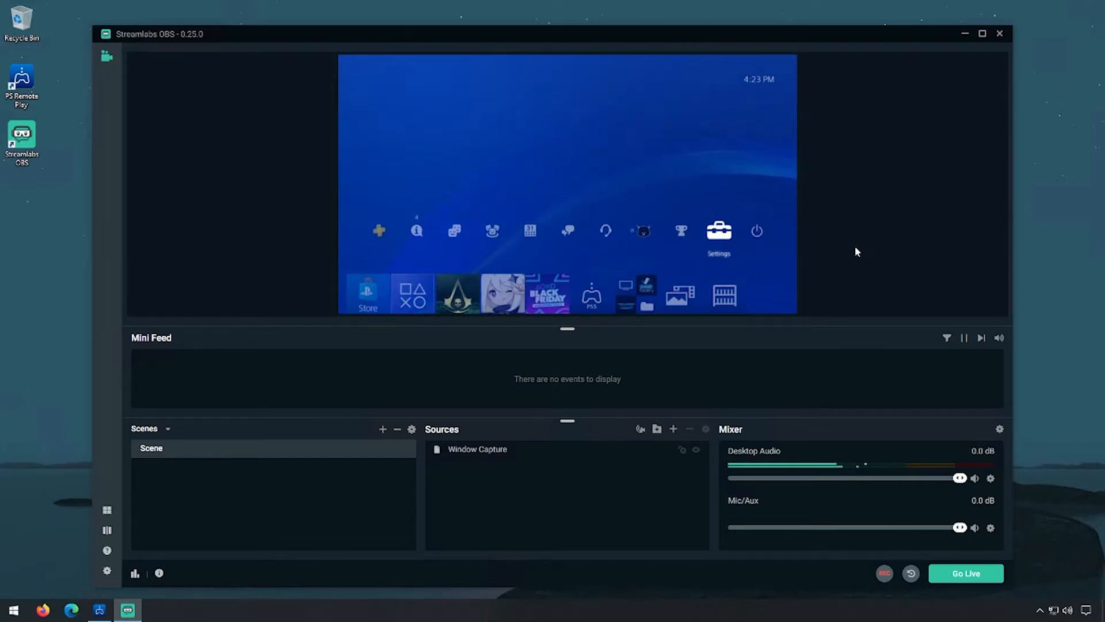
{"action": "mouse_move", "coordinate": [669, 379]}
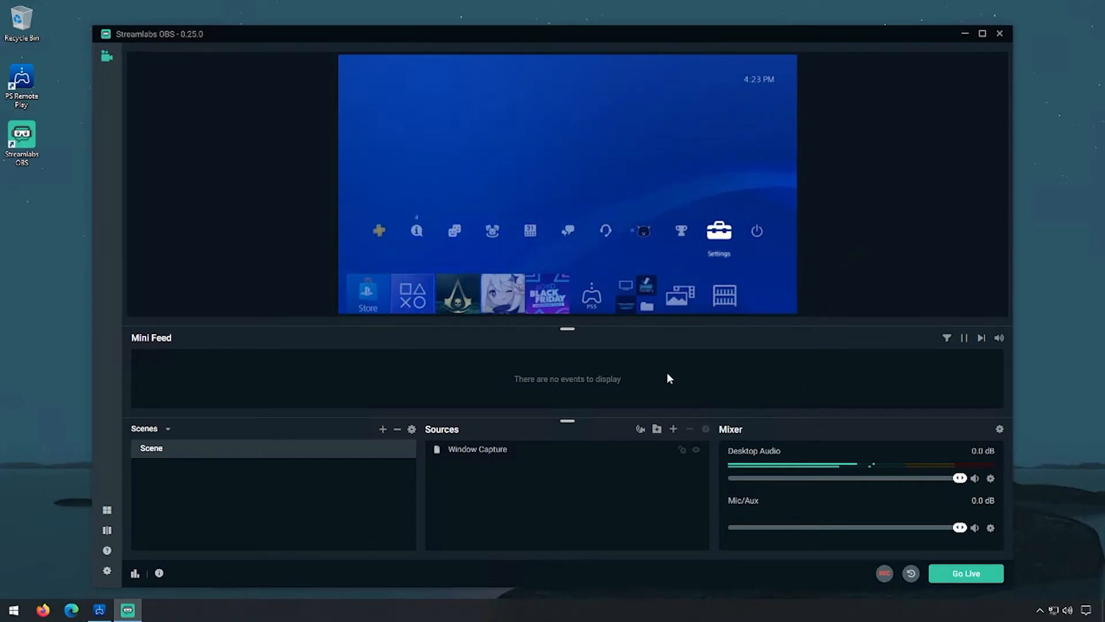
{"action": "mouse_move", "coordinate": [576, 459]}
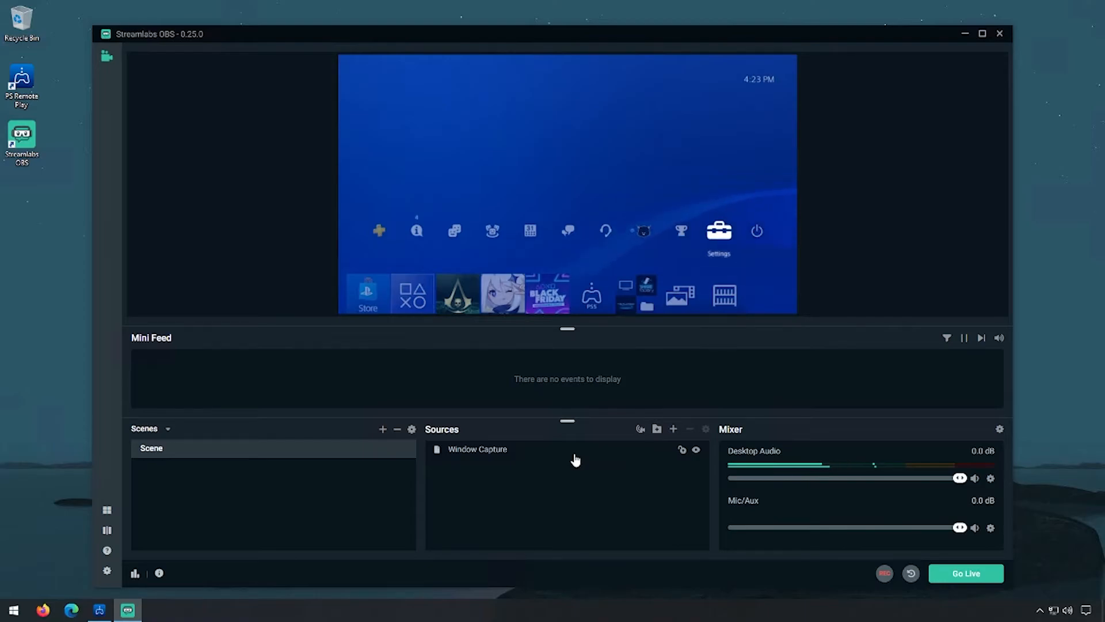
{"action": "mouse_move", "coordinate": [499, 459]}
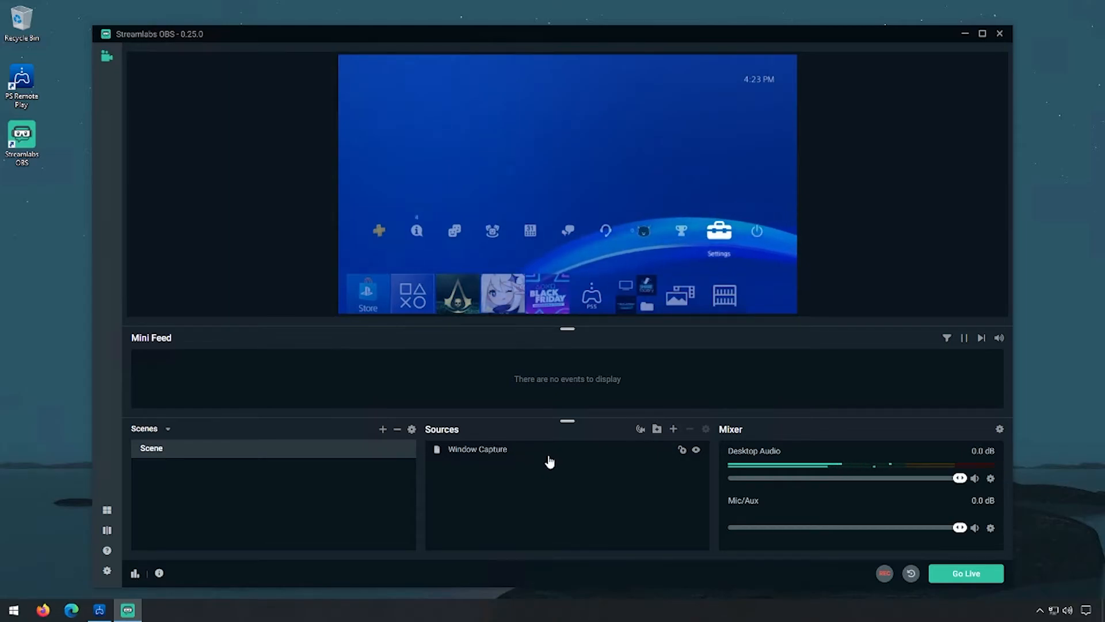
{"action": "mouse_move", "coordinate": [594, 477]}
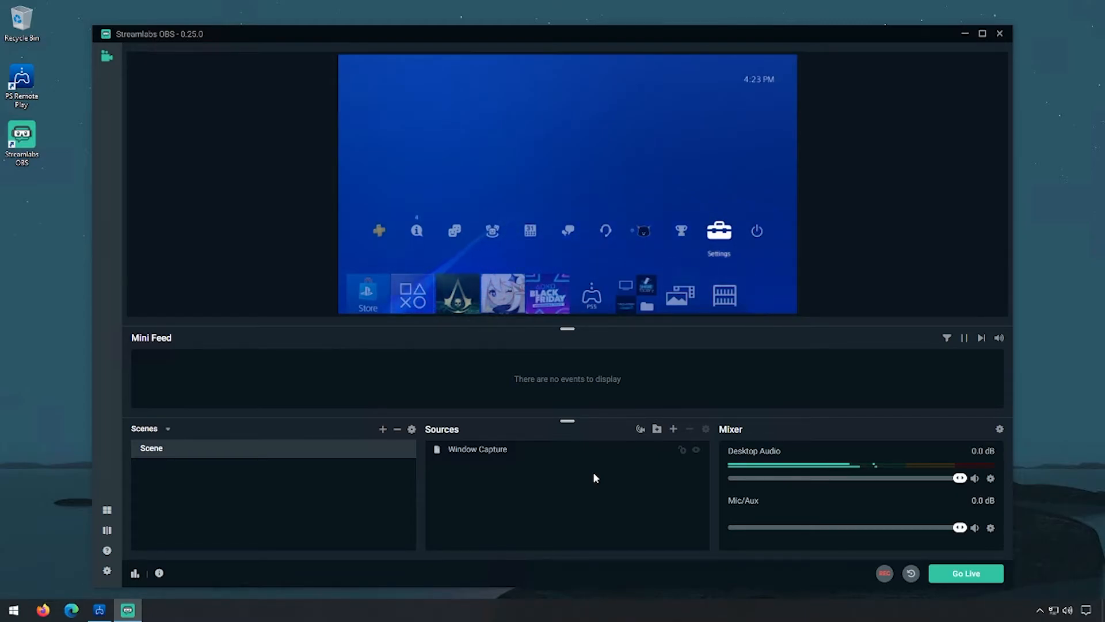
Step: Open the Add Source dialog from the Sources panel's + button
{"action": "left_click", "coordinate": [673, 428]}
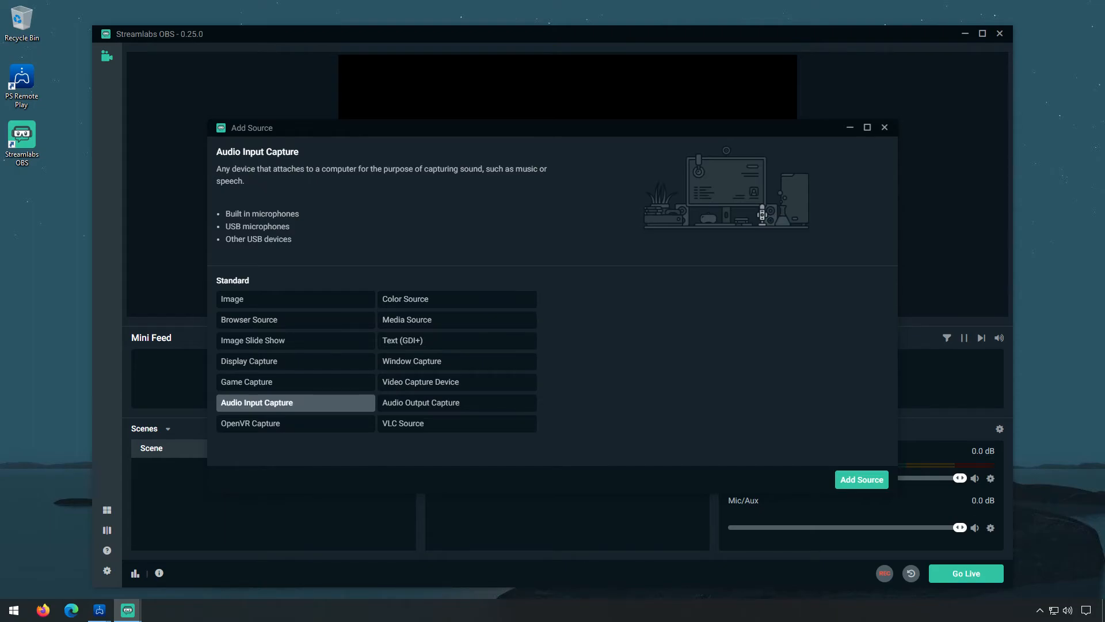
Step: Add an Audio Input Capture source and name it 'PS4 Mic'
{"action": "left_click", "coordinate": [861, 480]}
{"action": "type", "text": "PS4 Mic"}
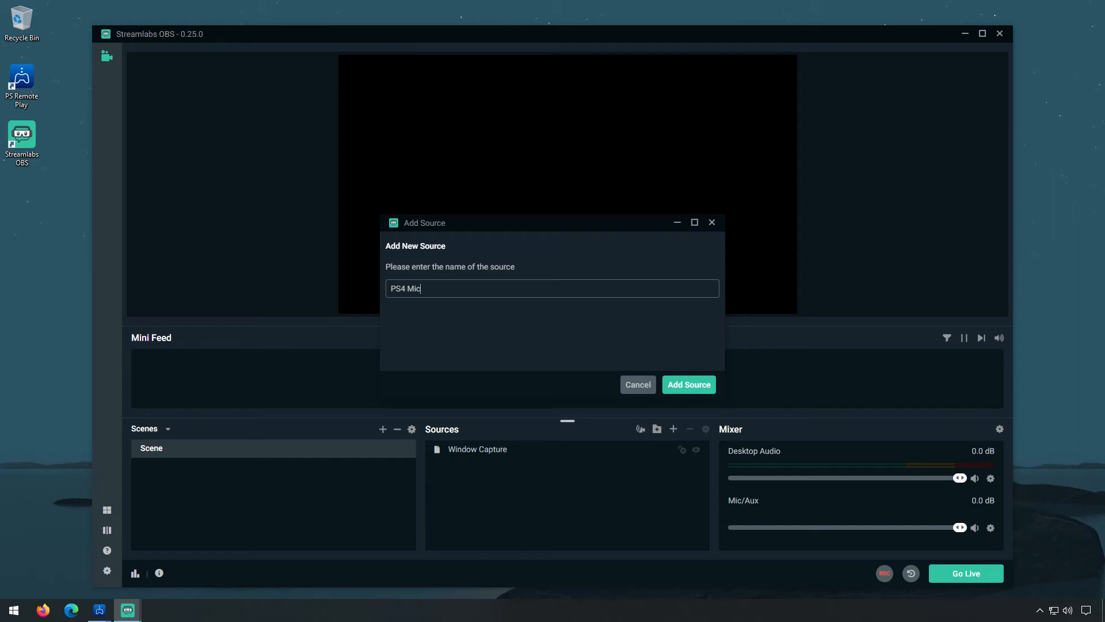
{"action": "left_click", "coordinate": [687, 384]}
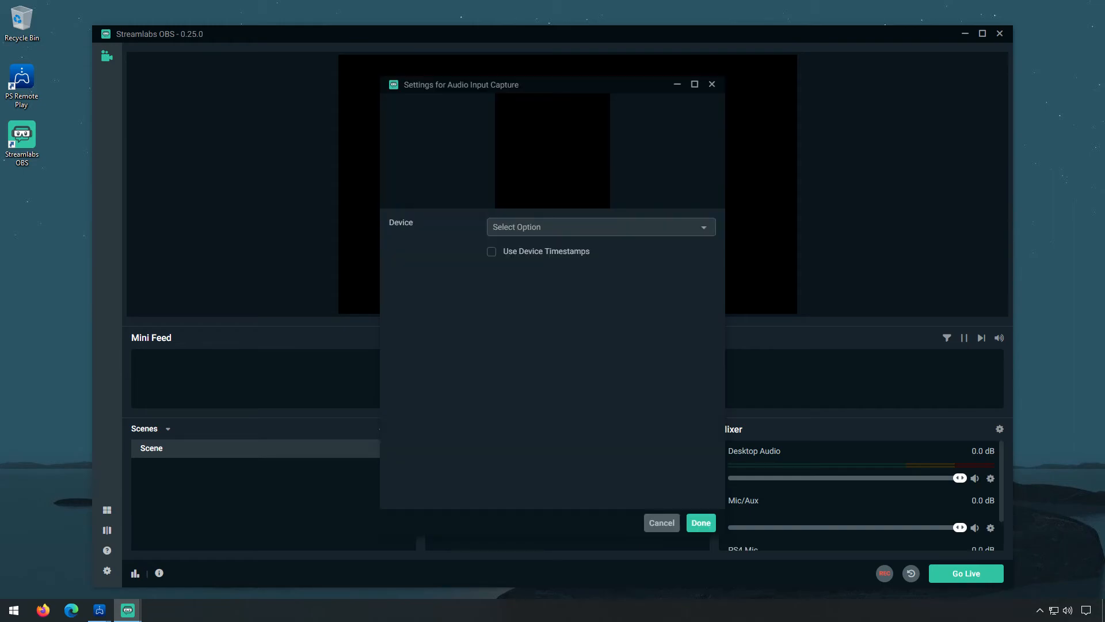
Step: Close the PS4 Mic audio device settings with Done
{"action": "left_click", "coordinate": [599, 227]}
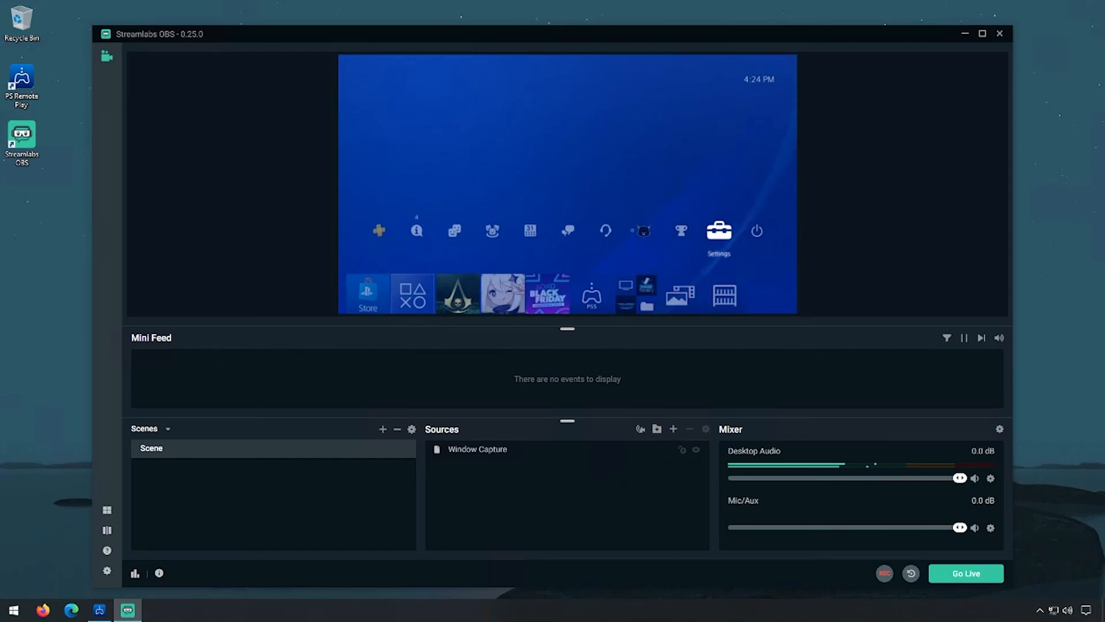
{"action": "mouse_move", "coordinate": [593, 478]}
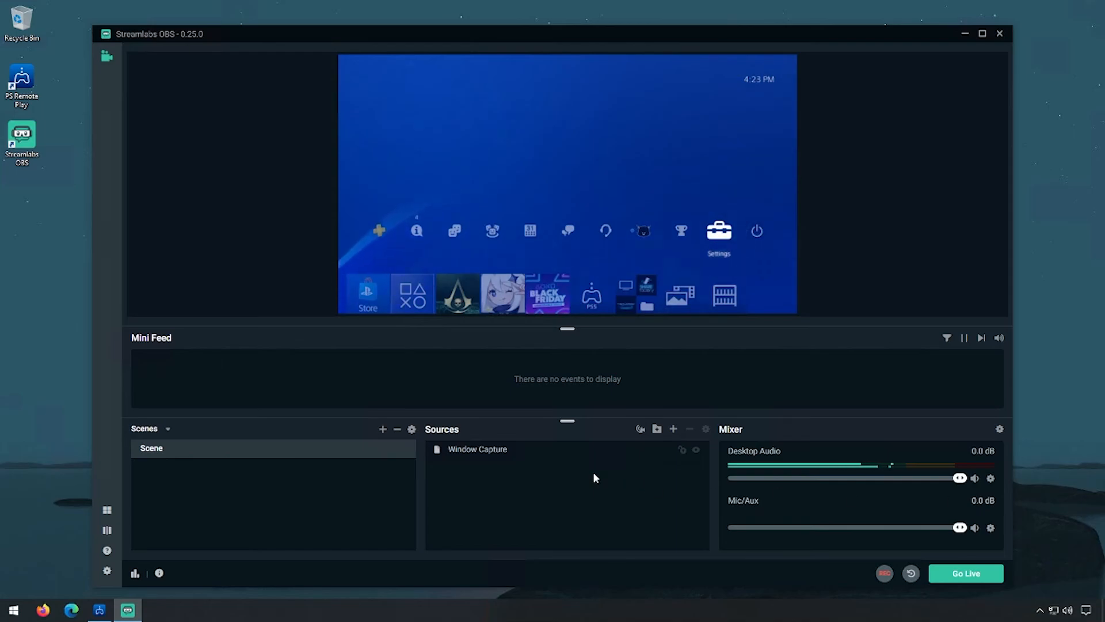